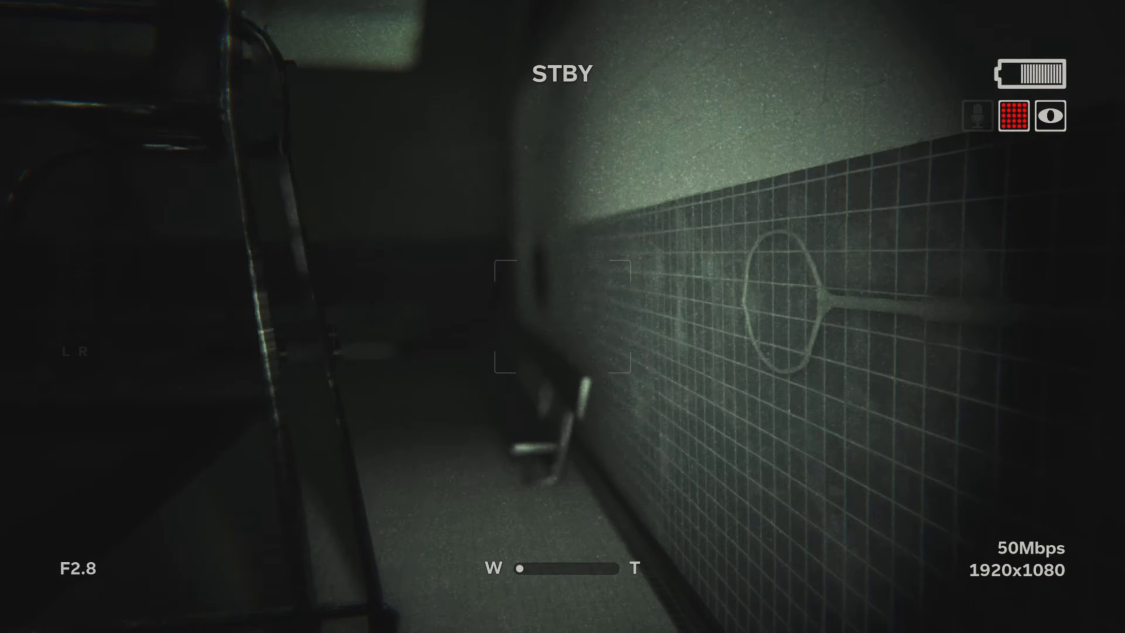
mouse_move(562, 316)
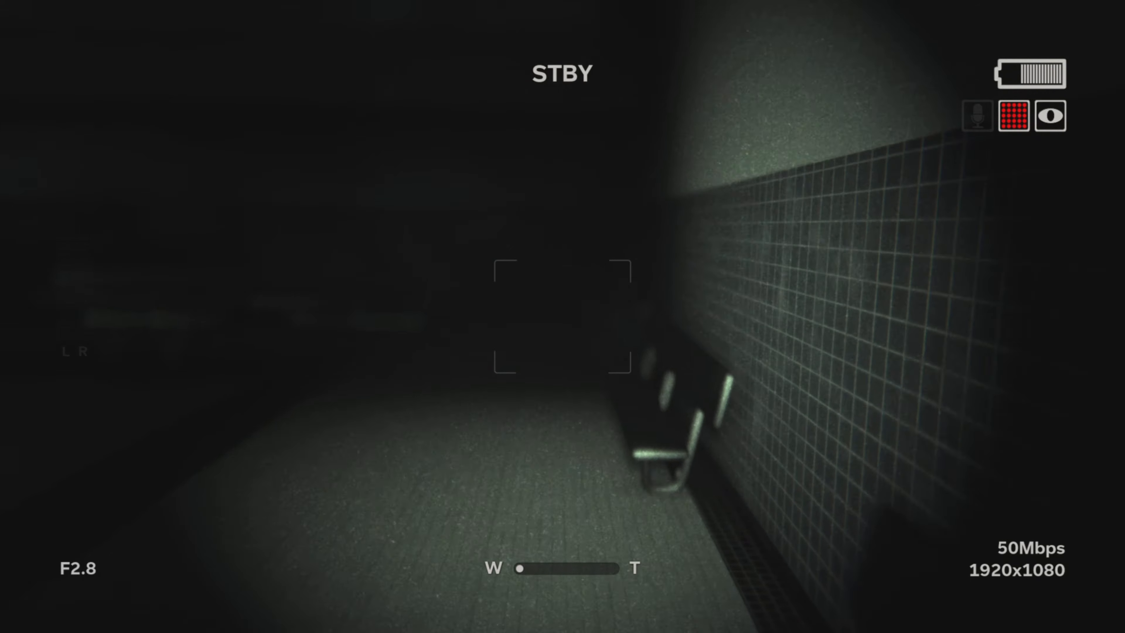
mouse_move(562, 316)
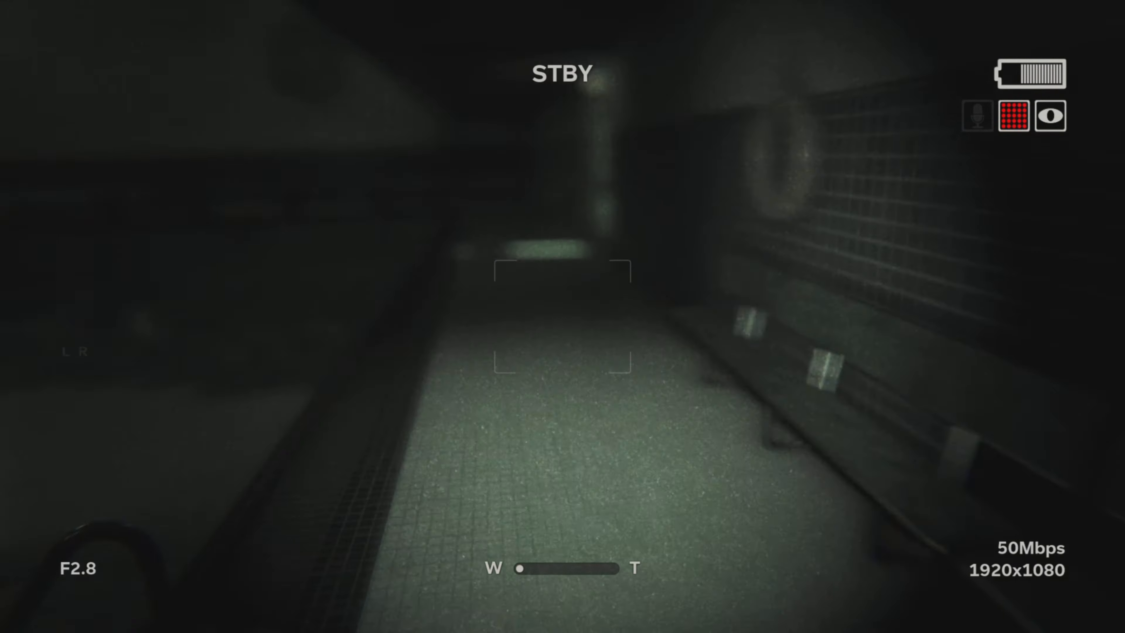